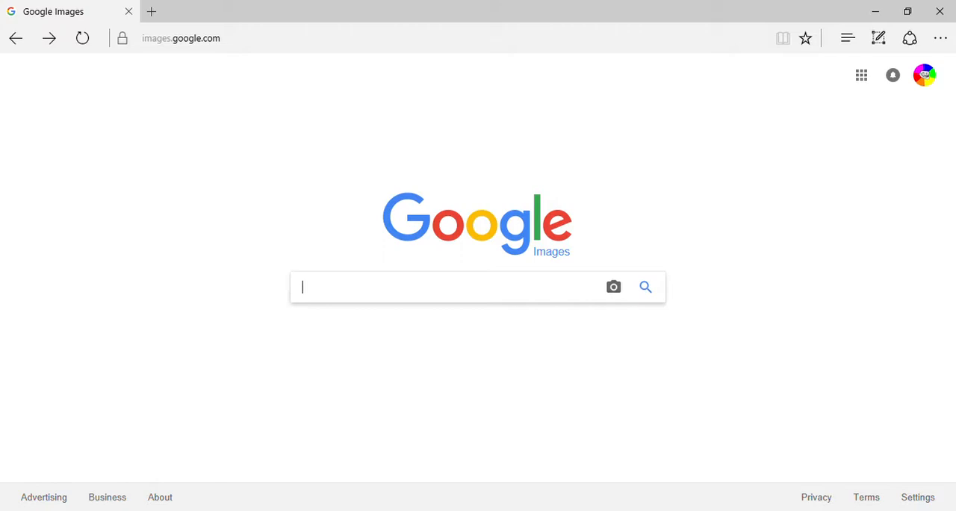
# Search Google Images for 'color red'.
pyautogui.write('r')
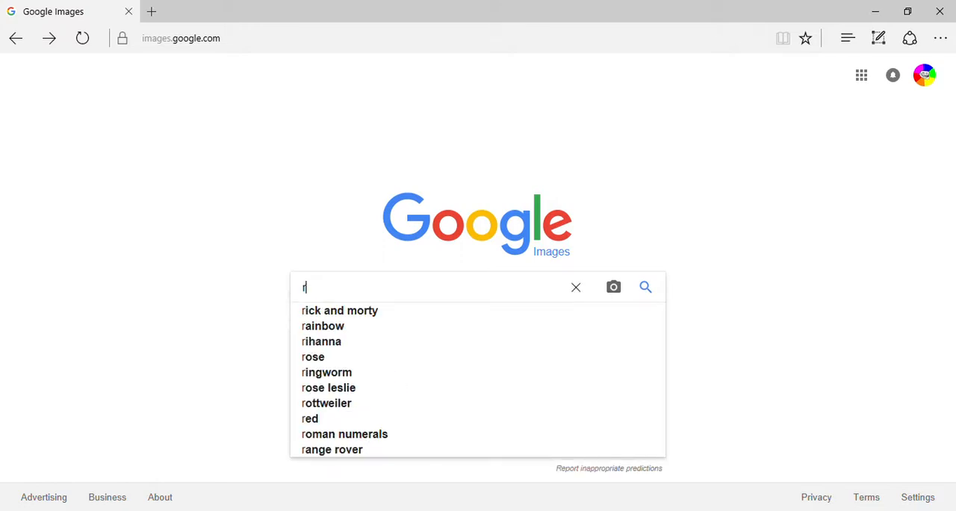
pyautogui.write('color red')
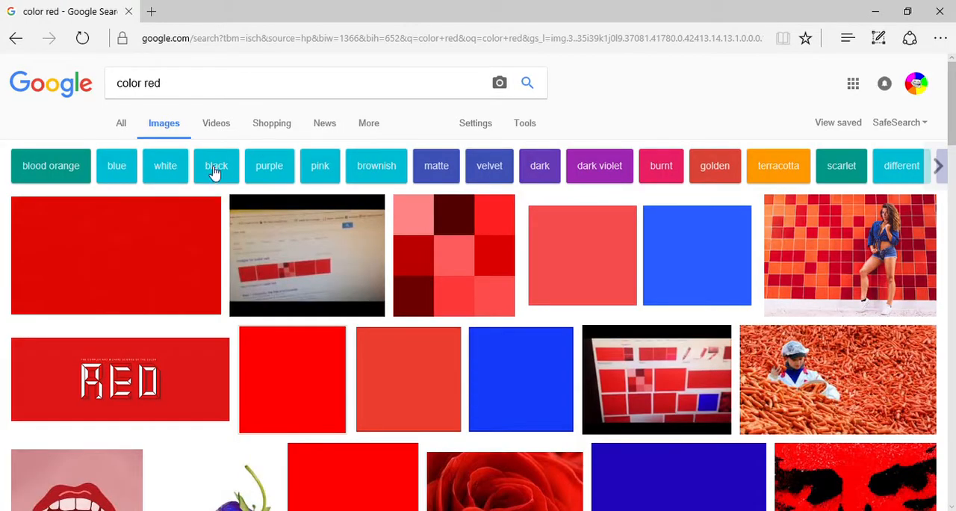
pyautogui.moveTo(705, 242)
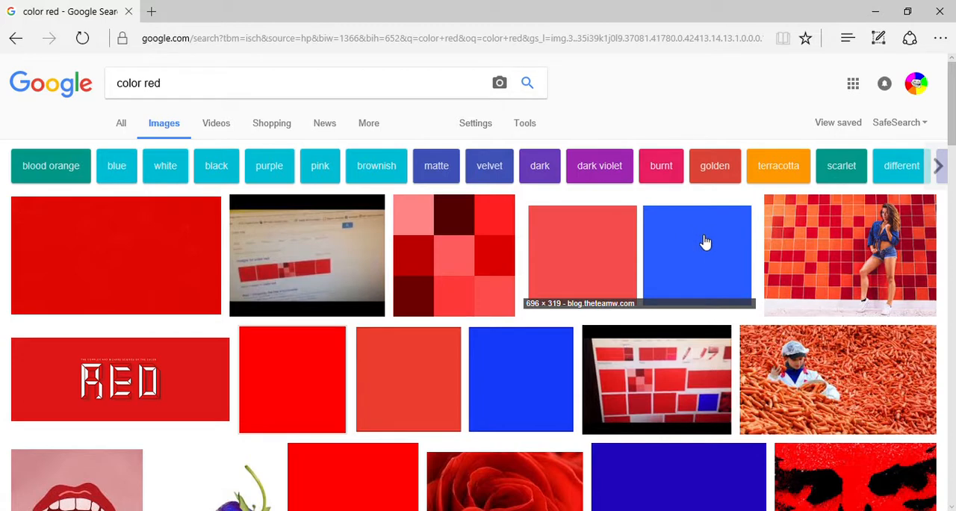
pyautogui.moveTo(639, 290)
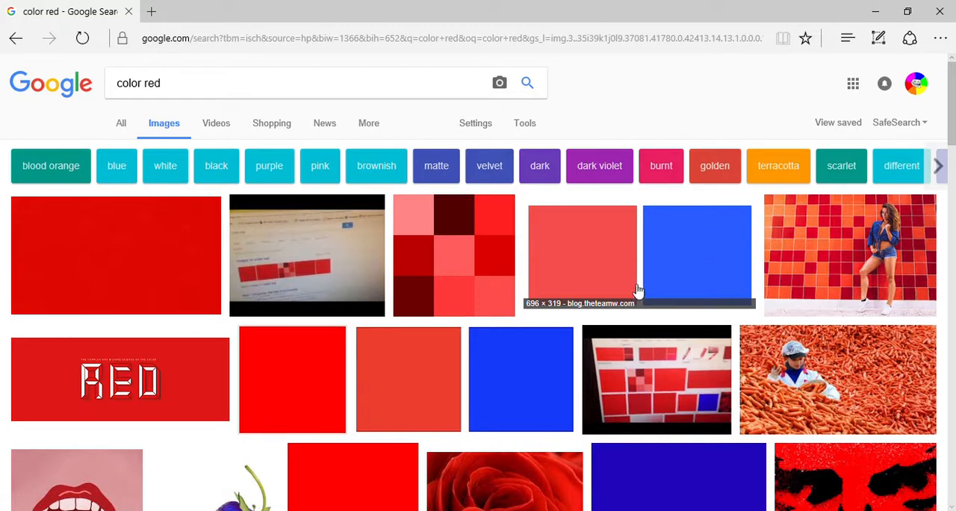
pyautogui.moveTo(750, 278)
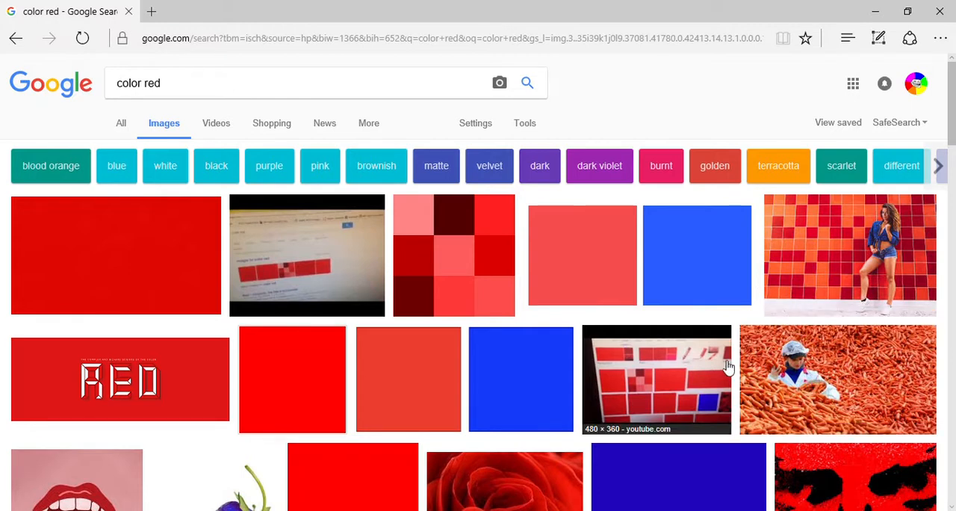
pyautogui.moveTo(655, 241)
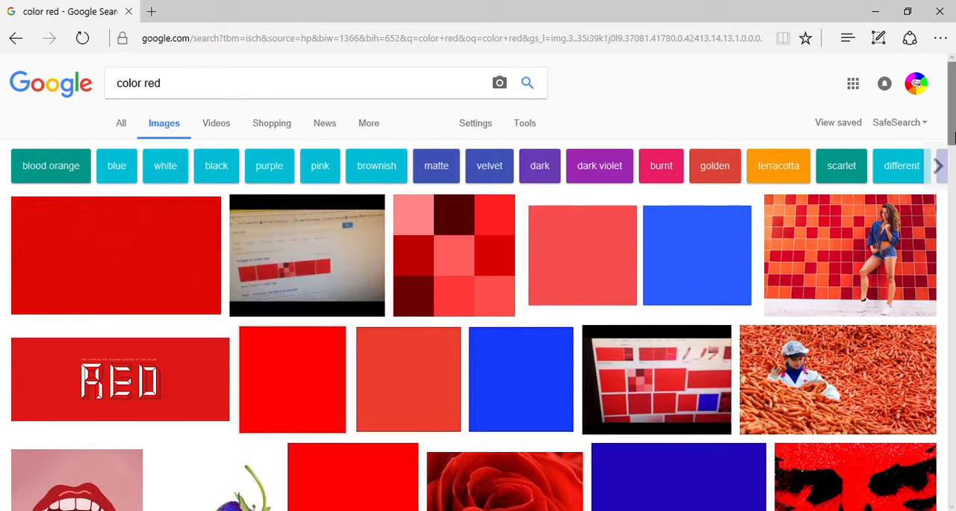
pyautogui.scroll(-3)
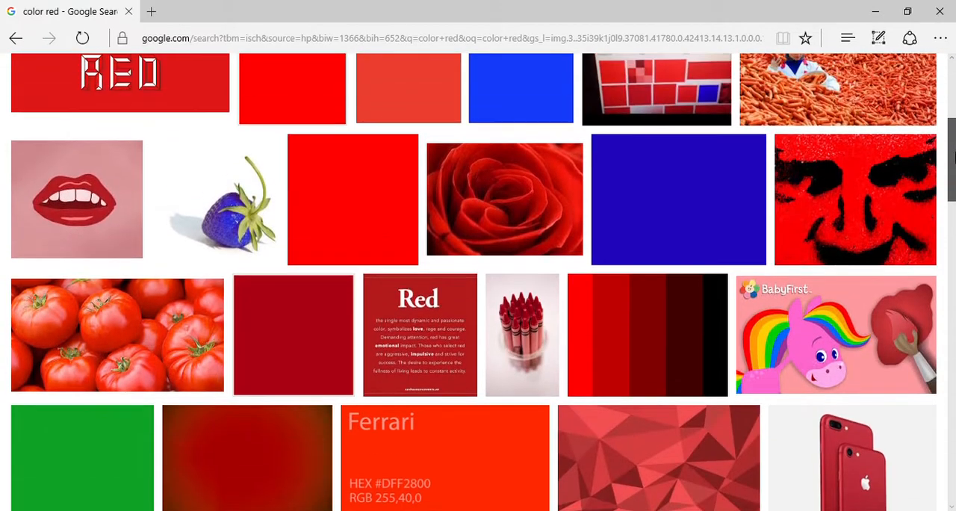
pyautogui.scroll(-3)
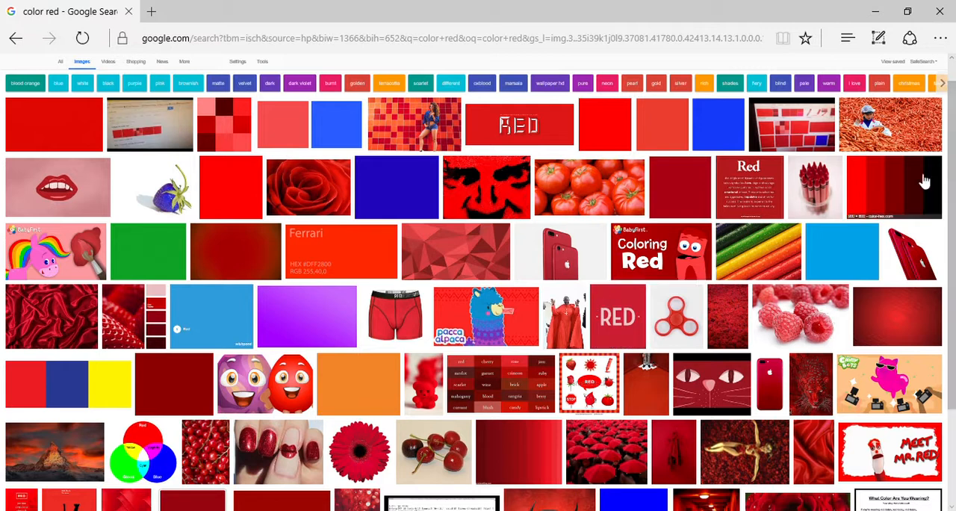
pyautogui.moveTo(604, 236)
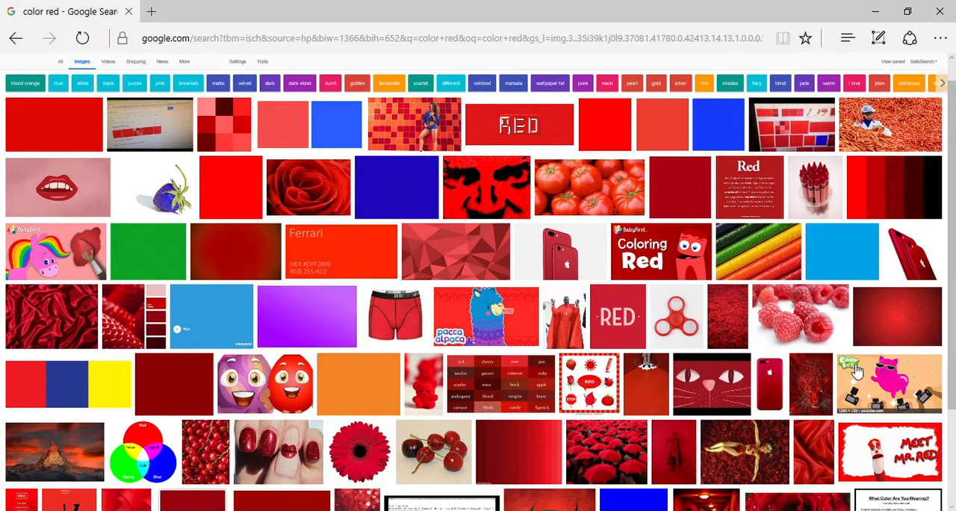
pyautogui.moveTo(814, 149)
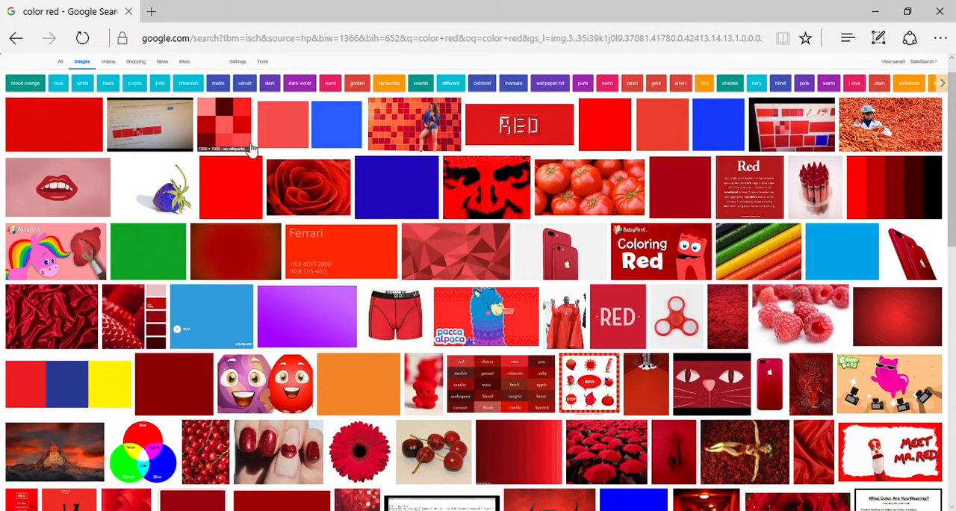
pyautogui.click(308, 186)
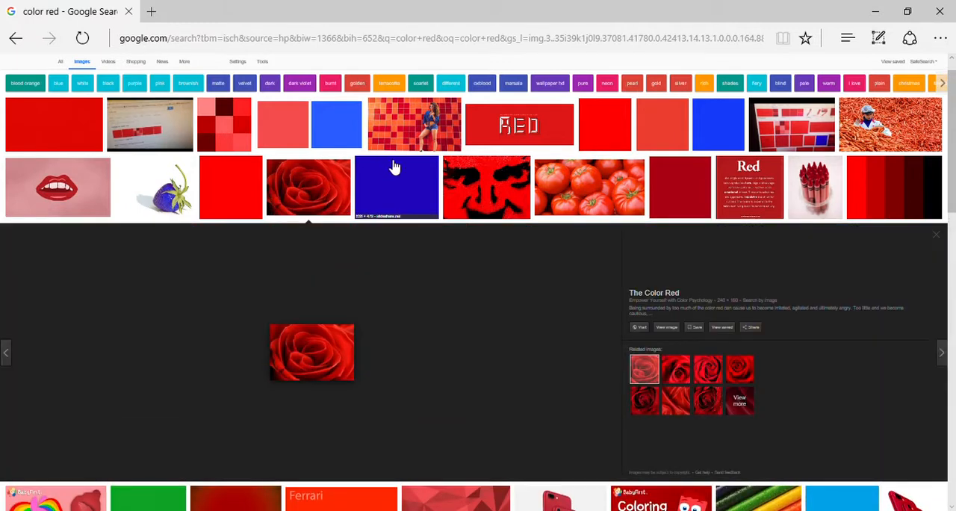
pyautogui.moveTo(938, 237)
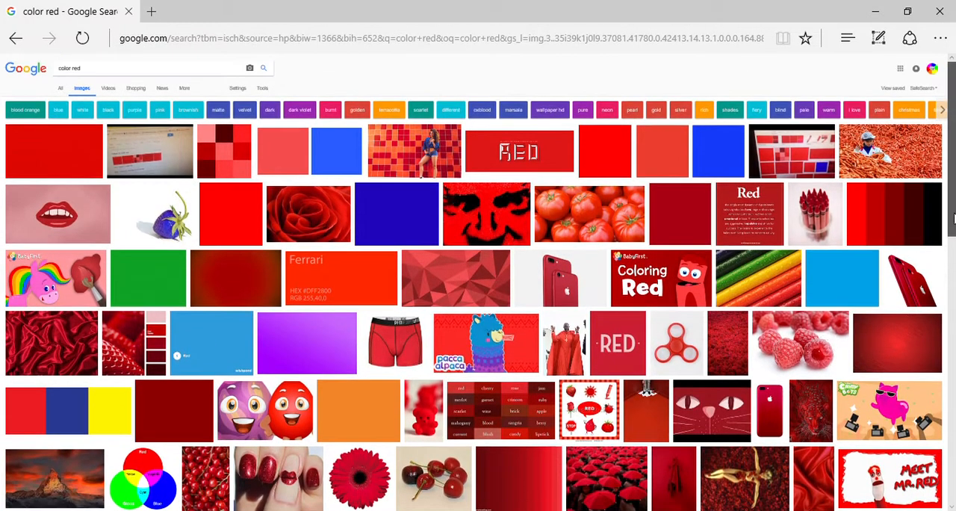
pyautogui.click(396, 213)
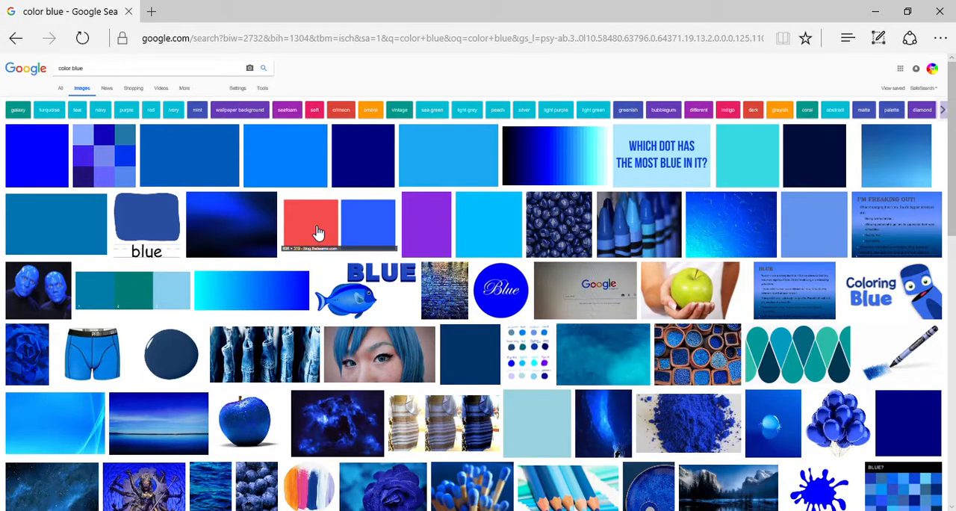
pyautogui.moveTo(553, 221)
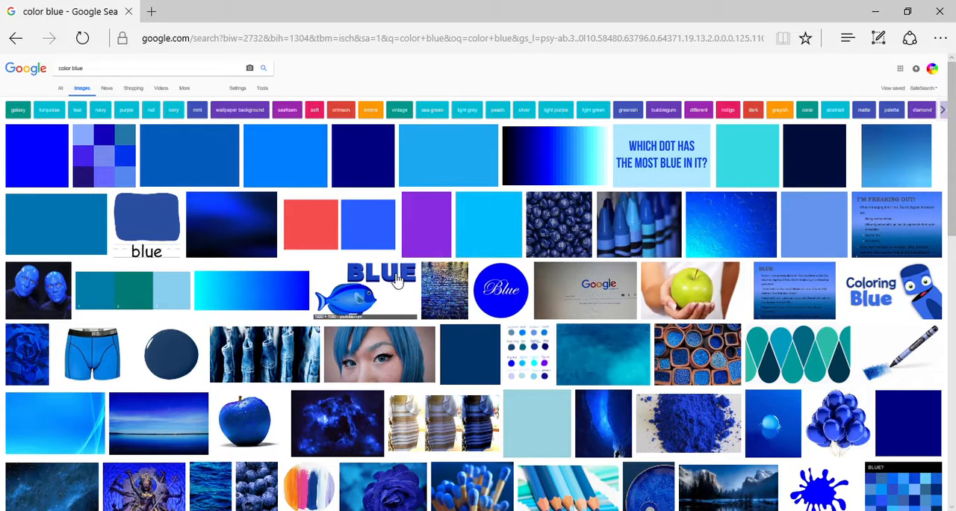
pyautogui.moveTo(180, 182)
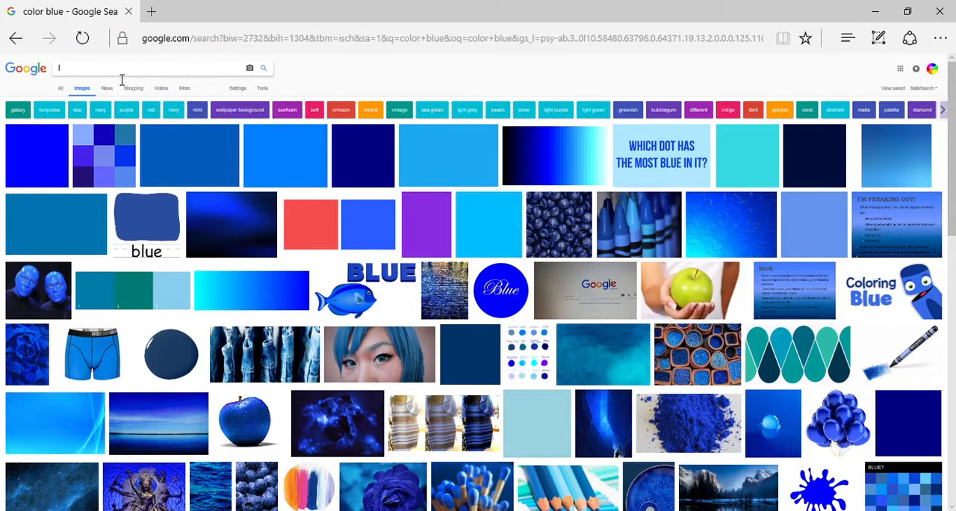
# Enter 'color' in the search box to begin the next colour query.
pyautogui.write('color yellow')
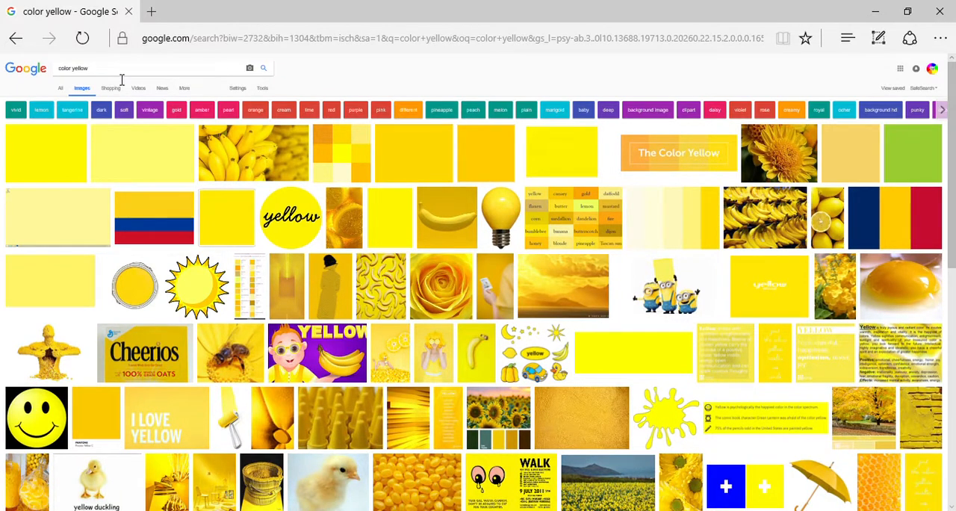
pyautogui.moveTo(863, 233)
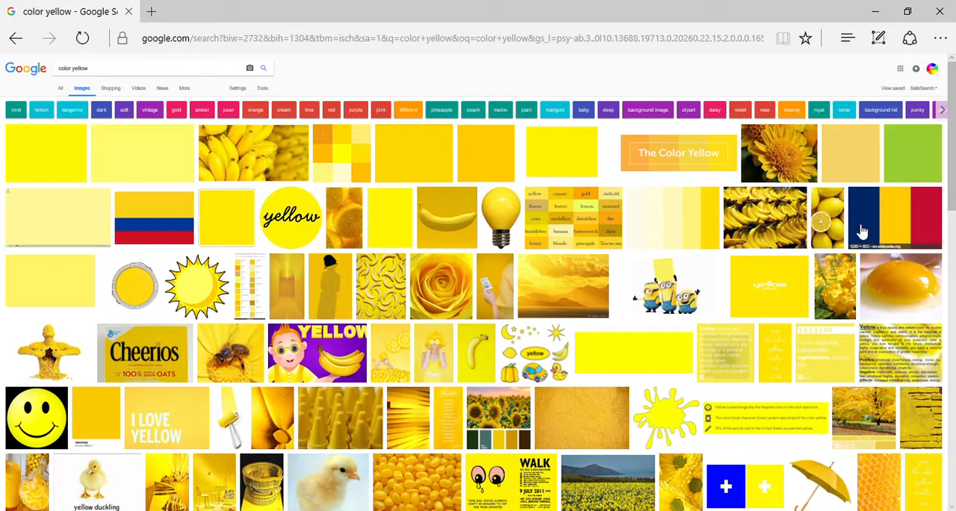
pyautogui.moveTo(914, 163)
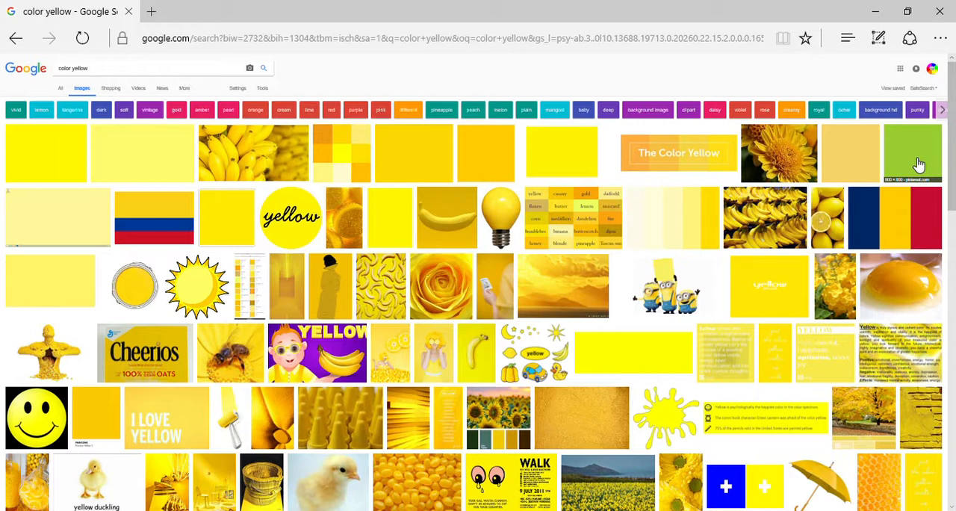
pyautogui.moveTo(902, 218)
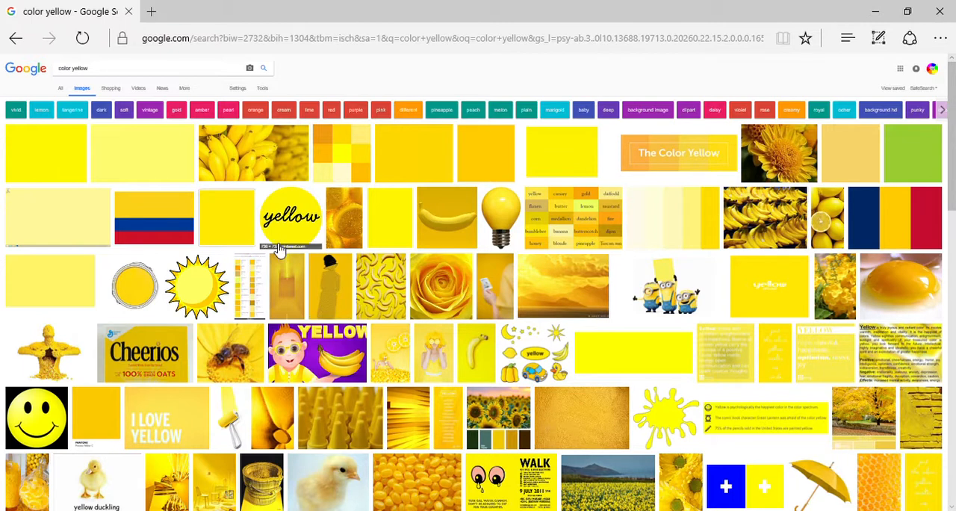
pyautogui.moveTo(260, 335)
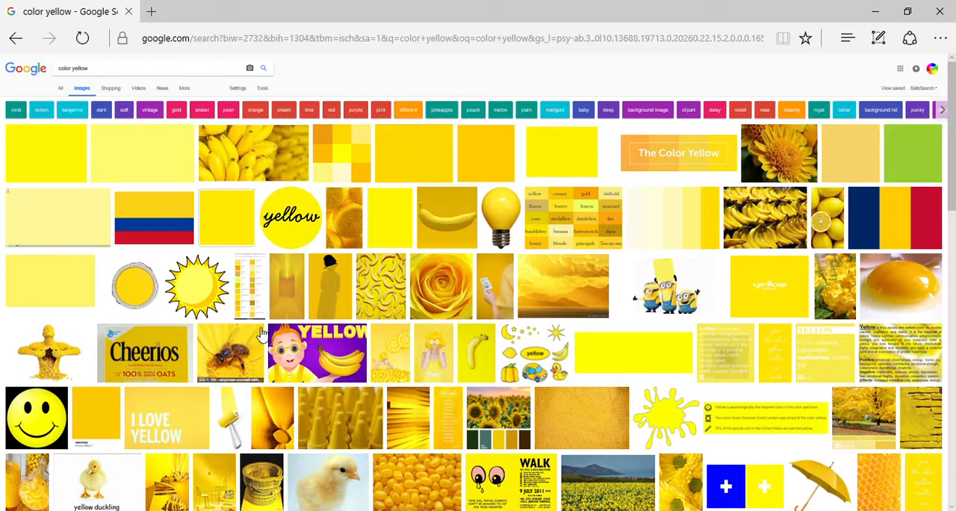
pyautogui.moveTo(627, 187)
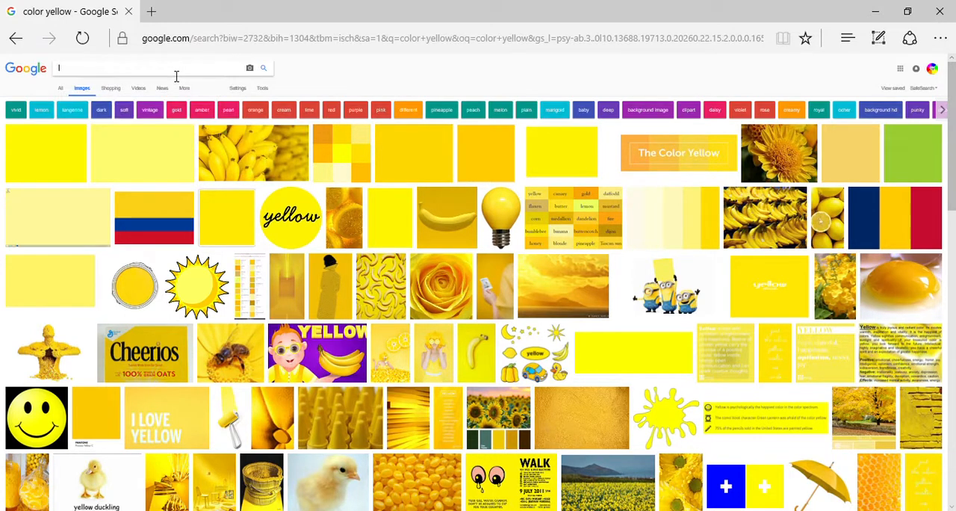
# Replace the yellow query by typing 'cerm' to start a new search.
pyautogui.write('cermit the frog')
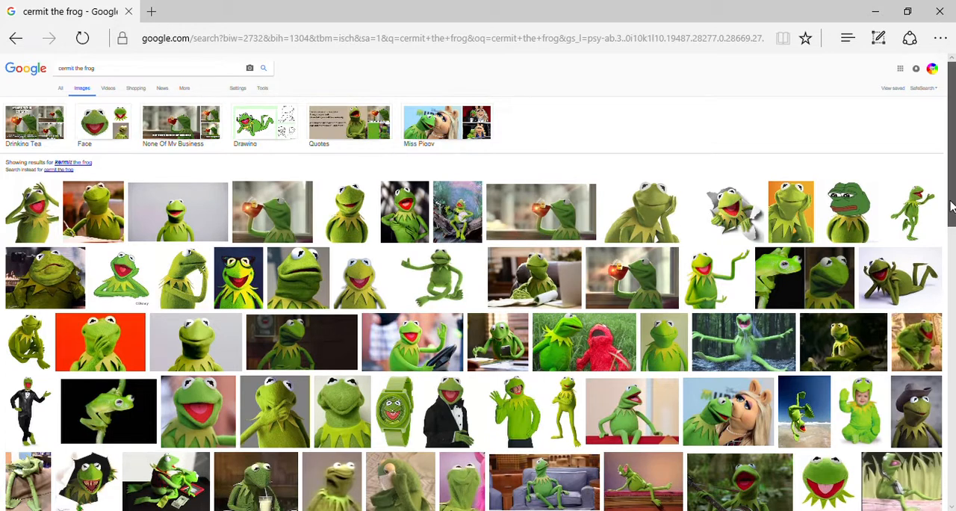
# Scroll down through the 'cermit the frog' Kermit image results.
pyautogui.scroll(-3)
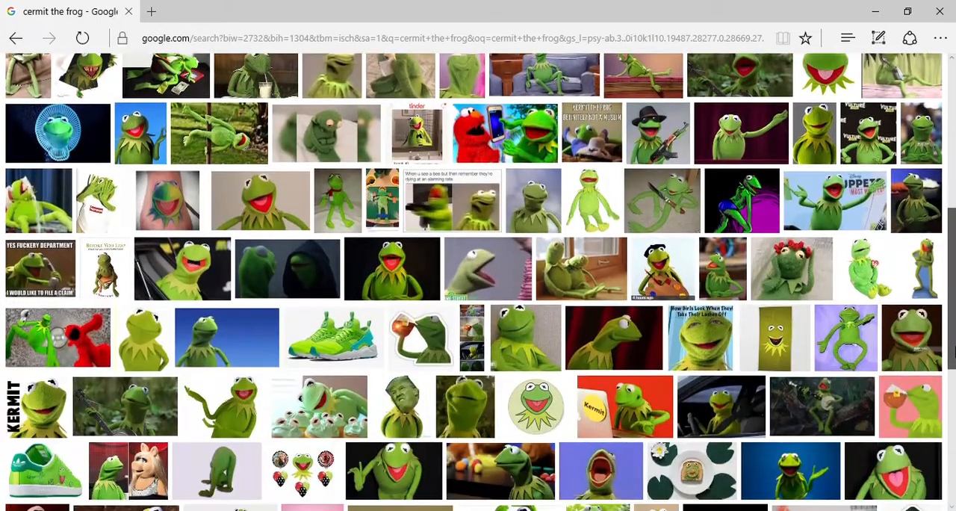
pyautogui.scroll(-3)
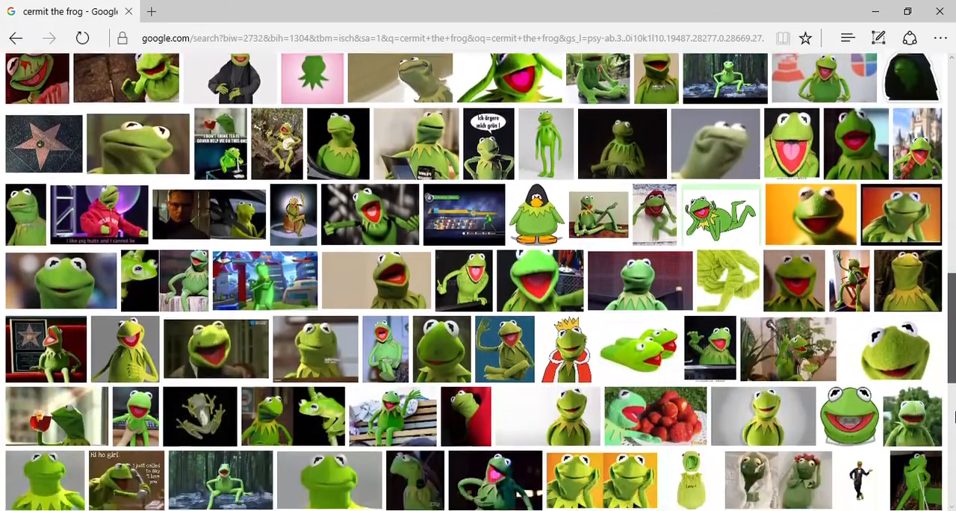
pyautogui.scroll(-3)
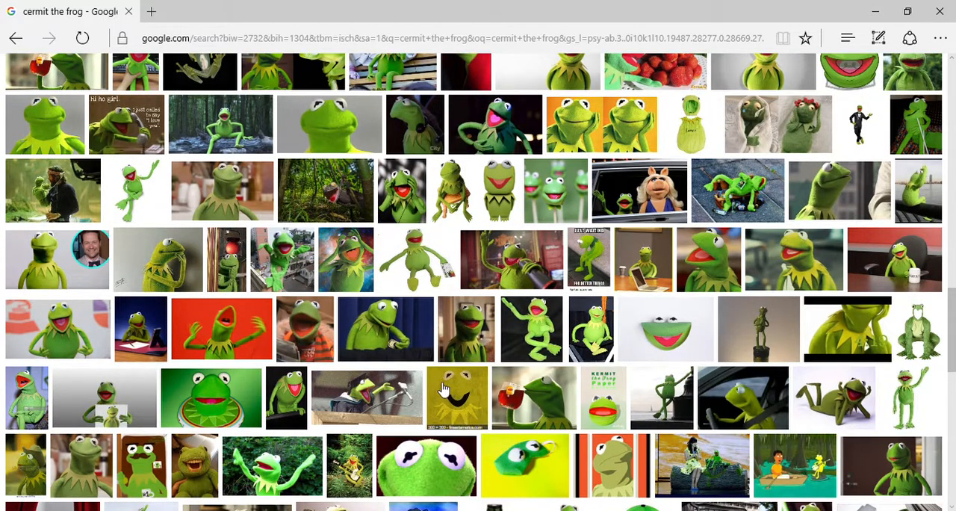
pyautogui.moveTo(152, 177)
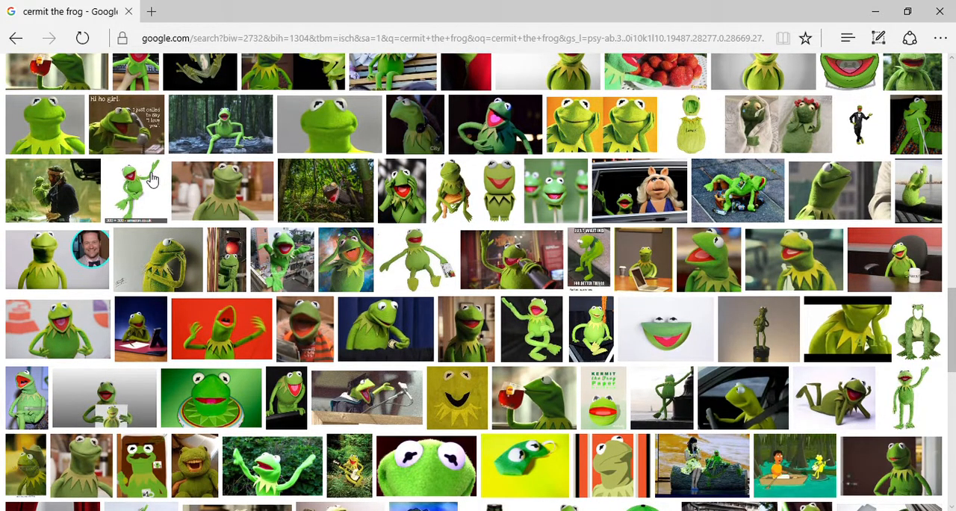
pyautogui.moveTo(926, 269)
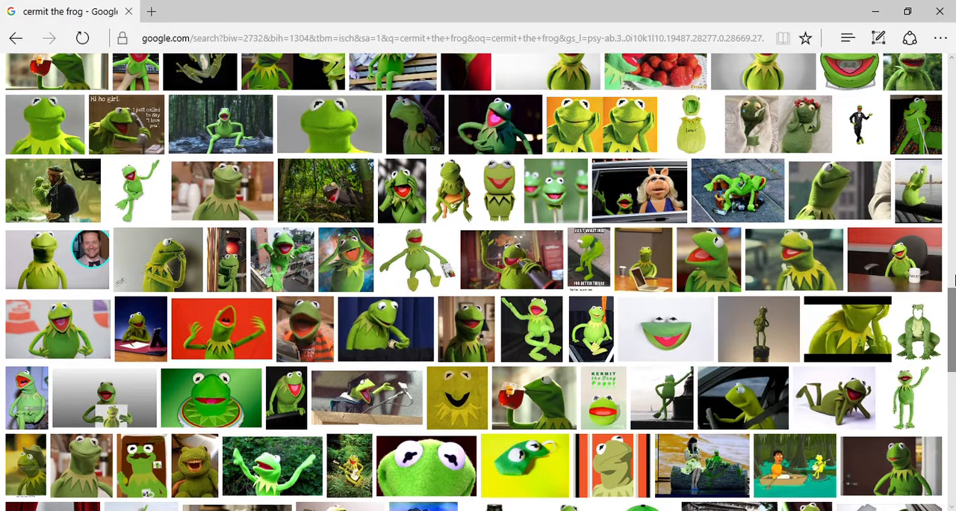
pyautogui.moveTo(947, 351)
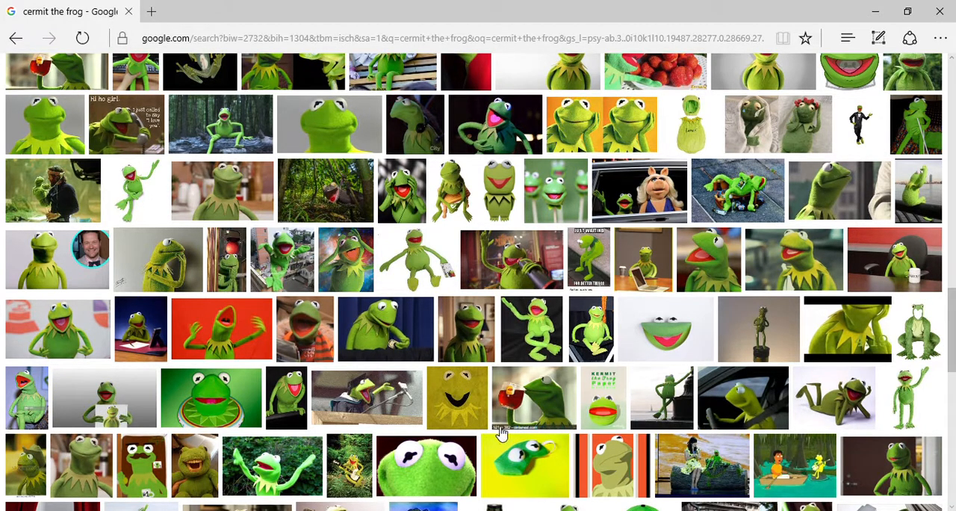
pyautogui.moveTo(490, 484)
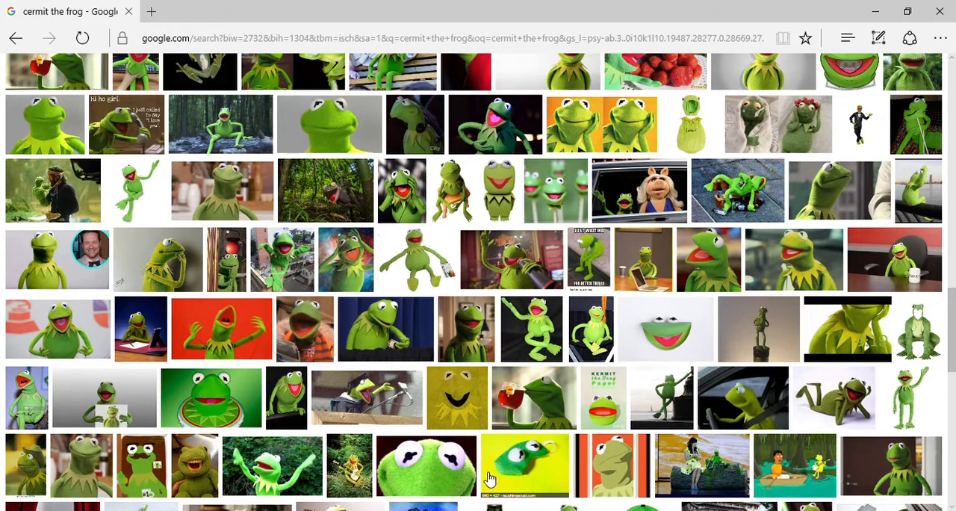
pyautogui.moveTo(559, 300)
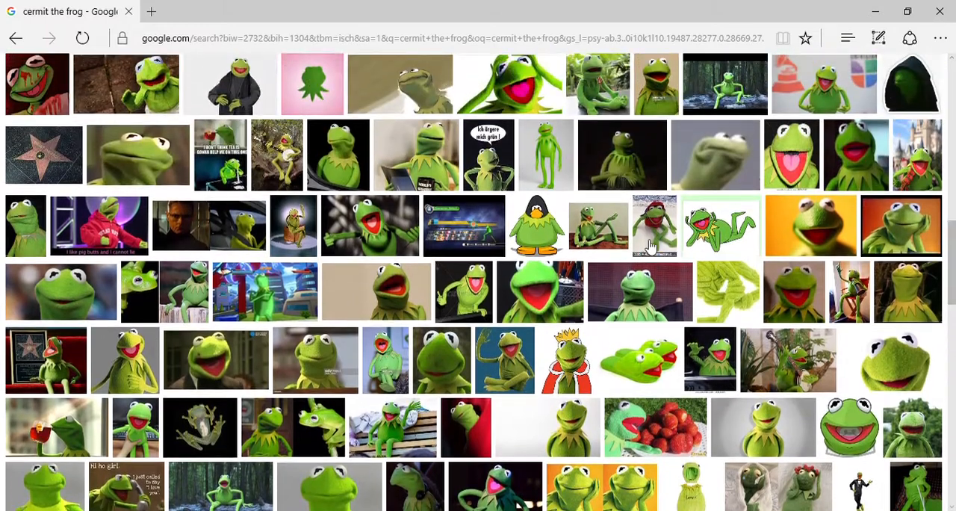
pyautogui.moveTo(523, 231)
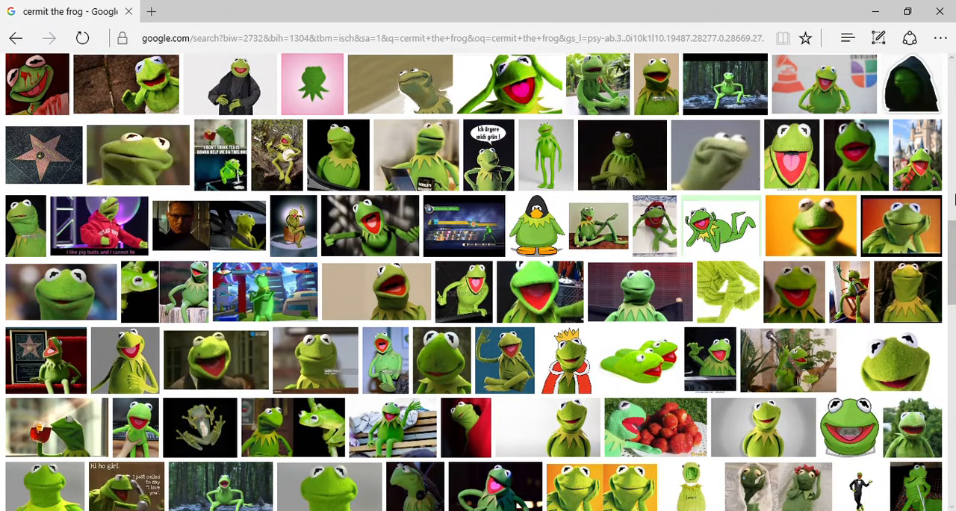
pyautogui.scroll(-3)
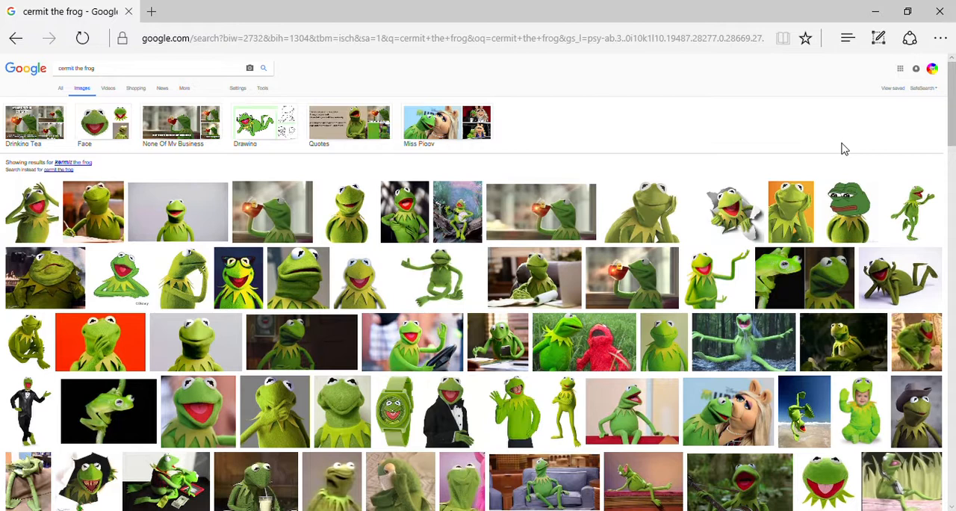
pyautogui.moveTo(878, 27)
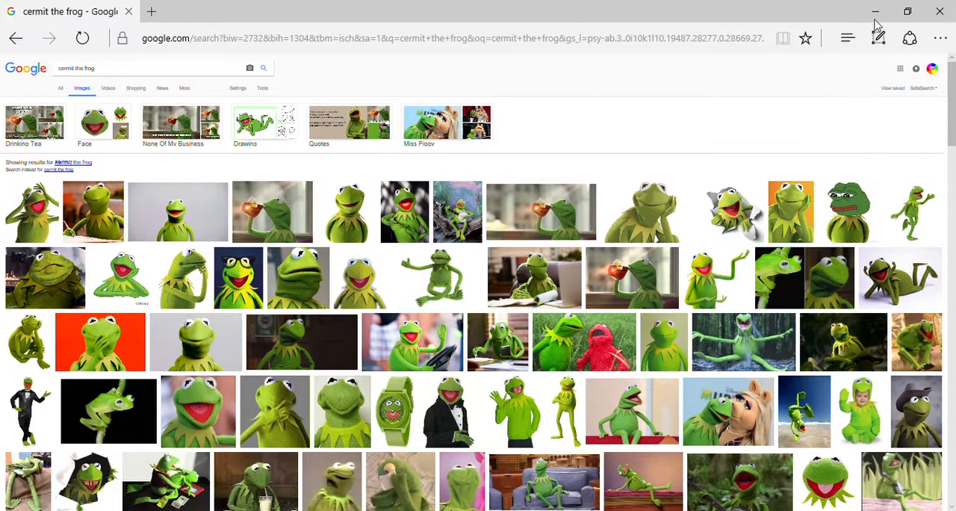